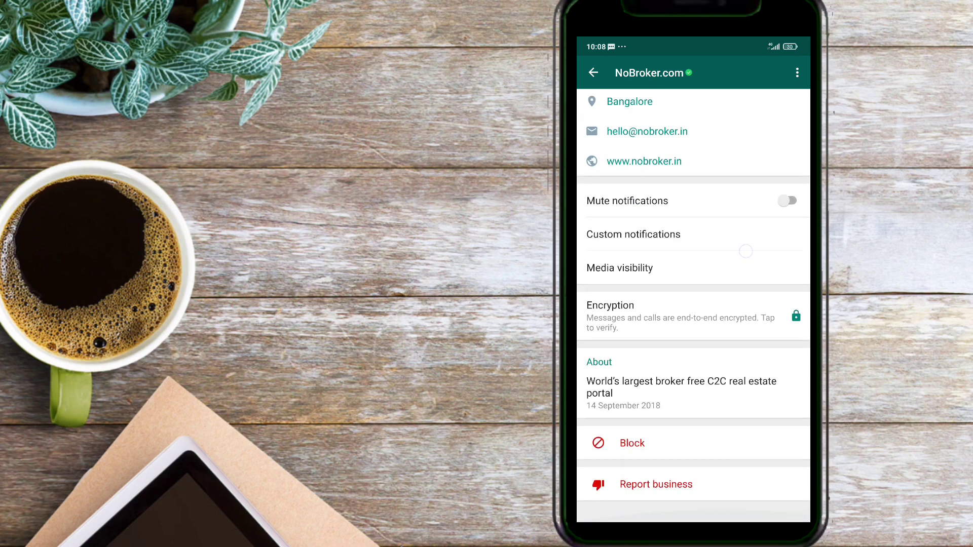
Open NoBroker.com's Encryption verification screen and launch the security code scanner.
left_click(683, 316)
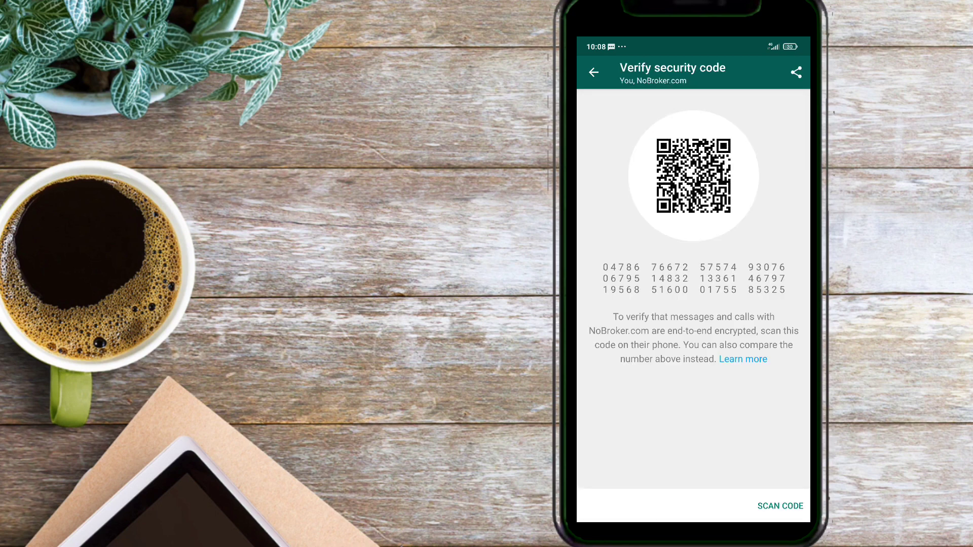
left_click(780, 506)
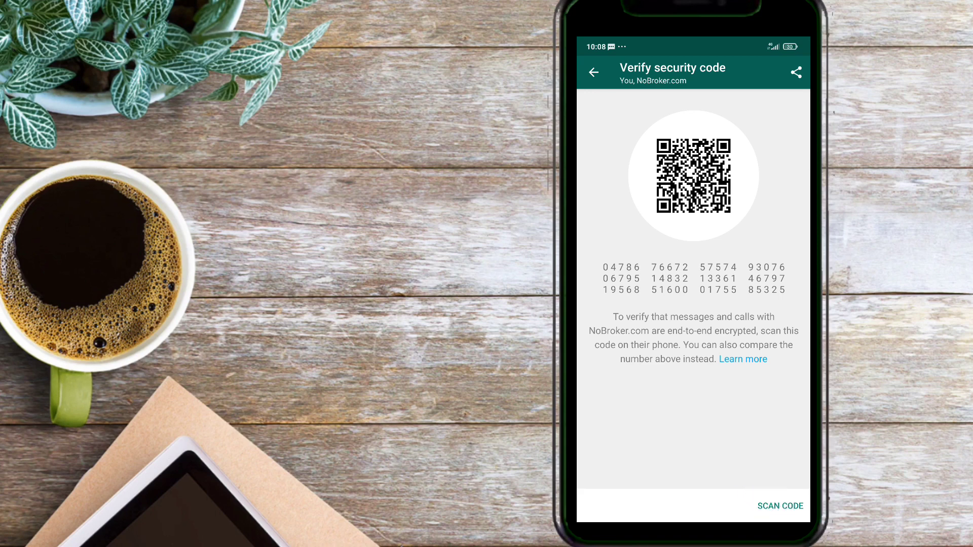
left_click(780, 506)
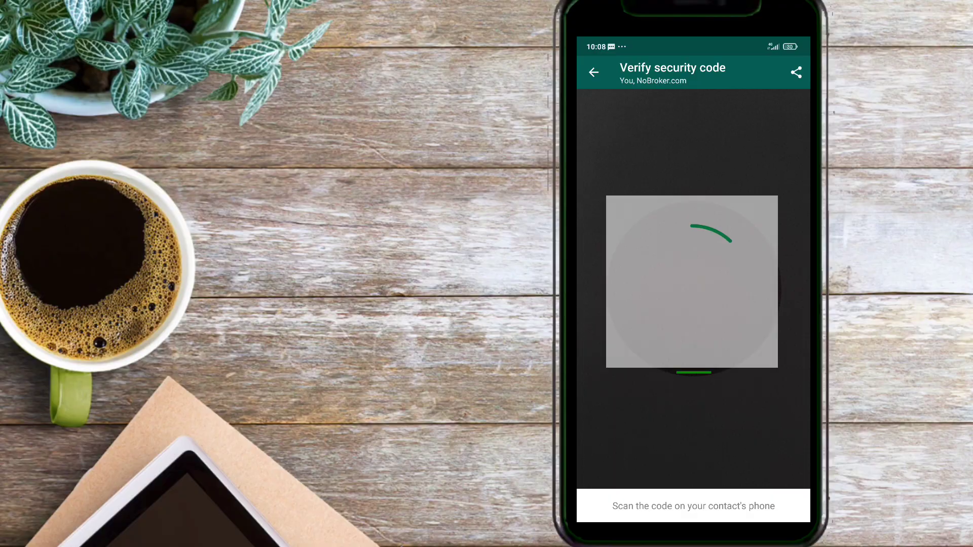